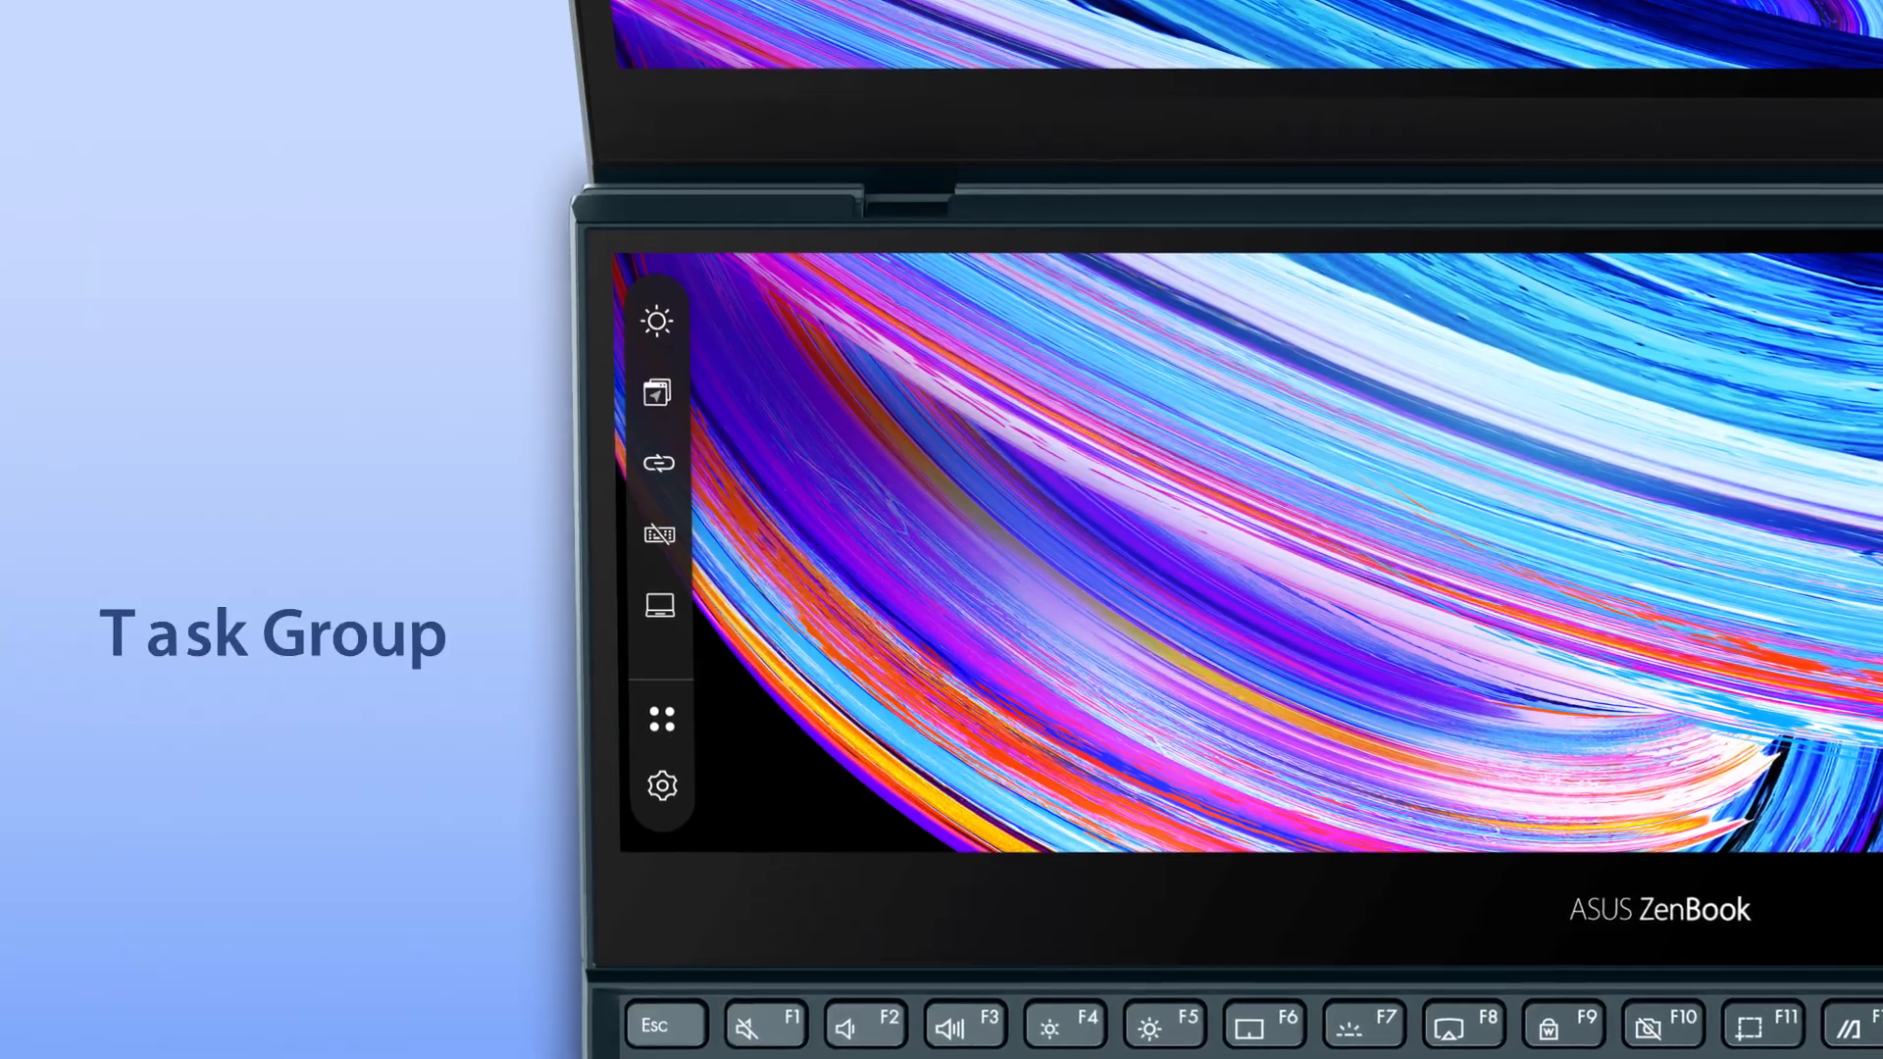
- Arrange a browser, video player and photo folder on the lower screen beneath Photoshop
click(659, 718)
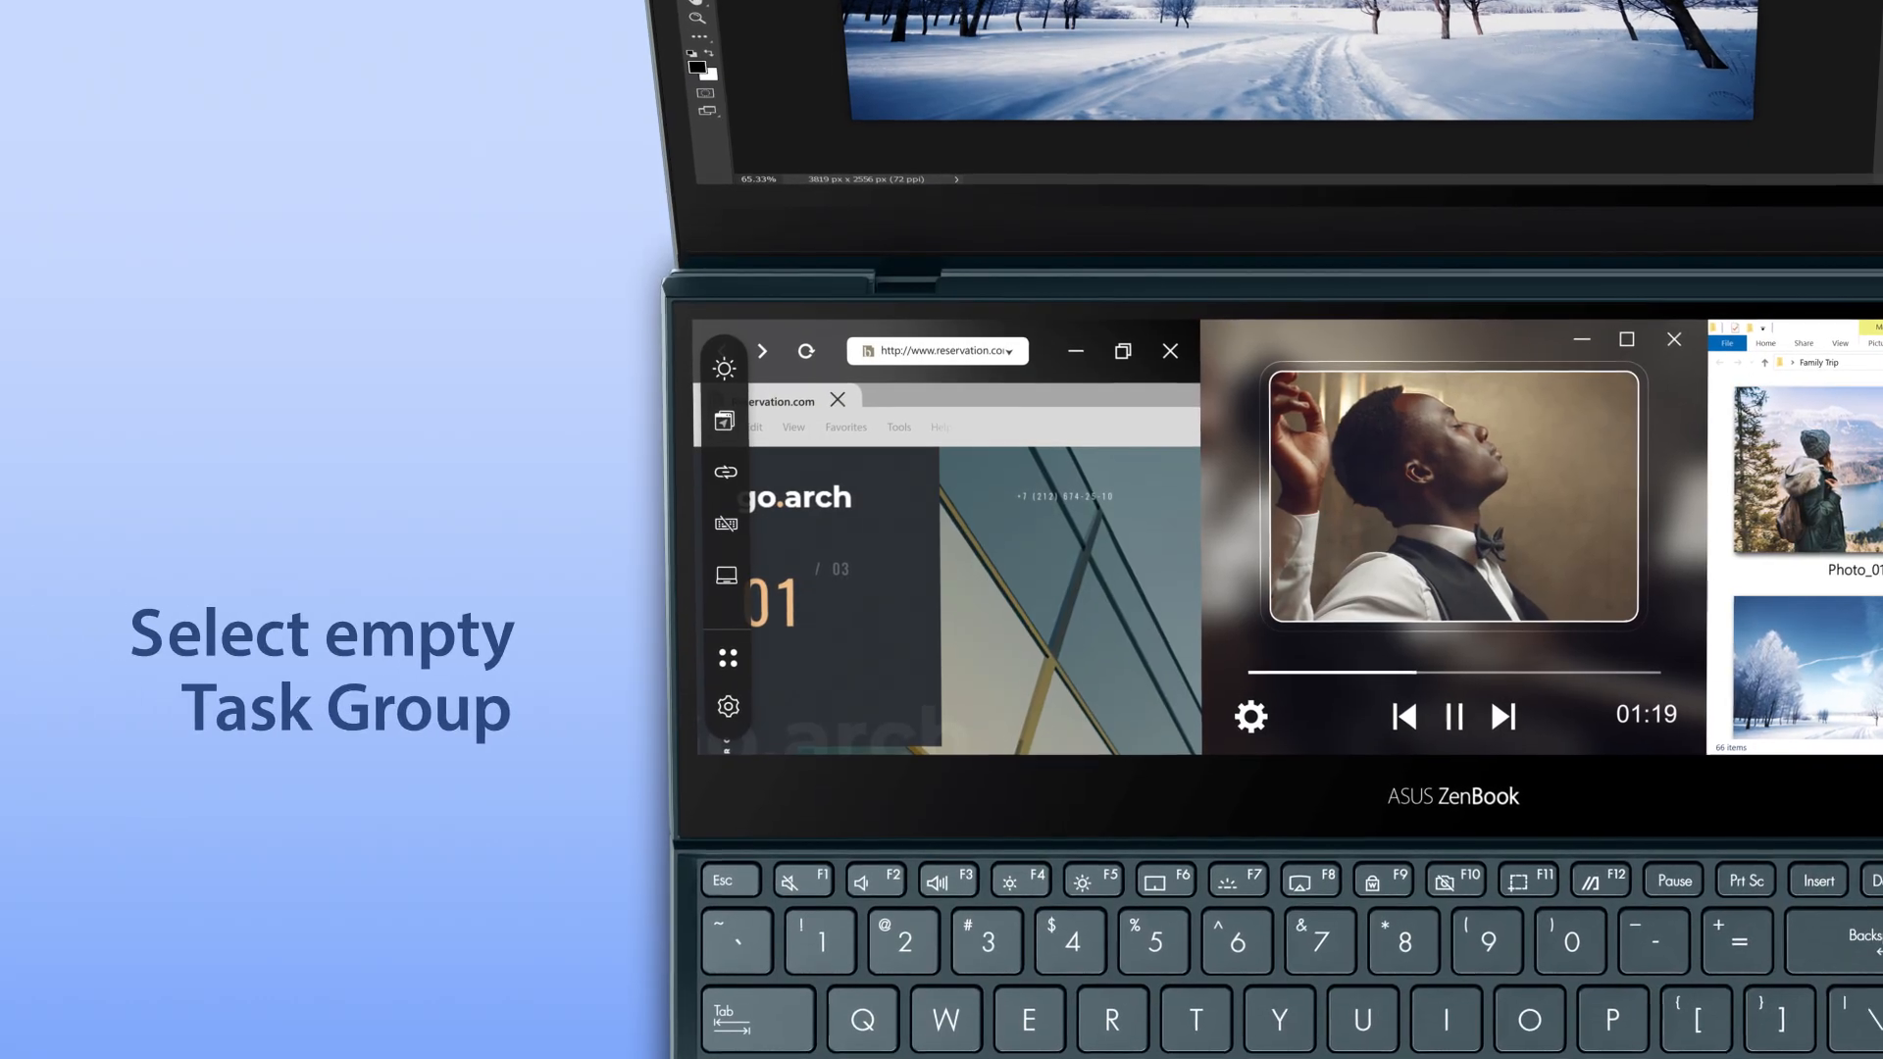
- From App Navigator, begin an empty Task Group and confirm a layout of one large pane above two
click(725, 655)
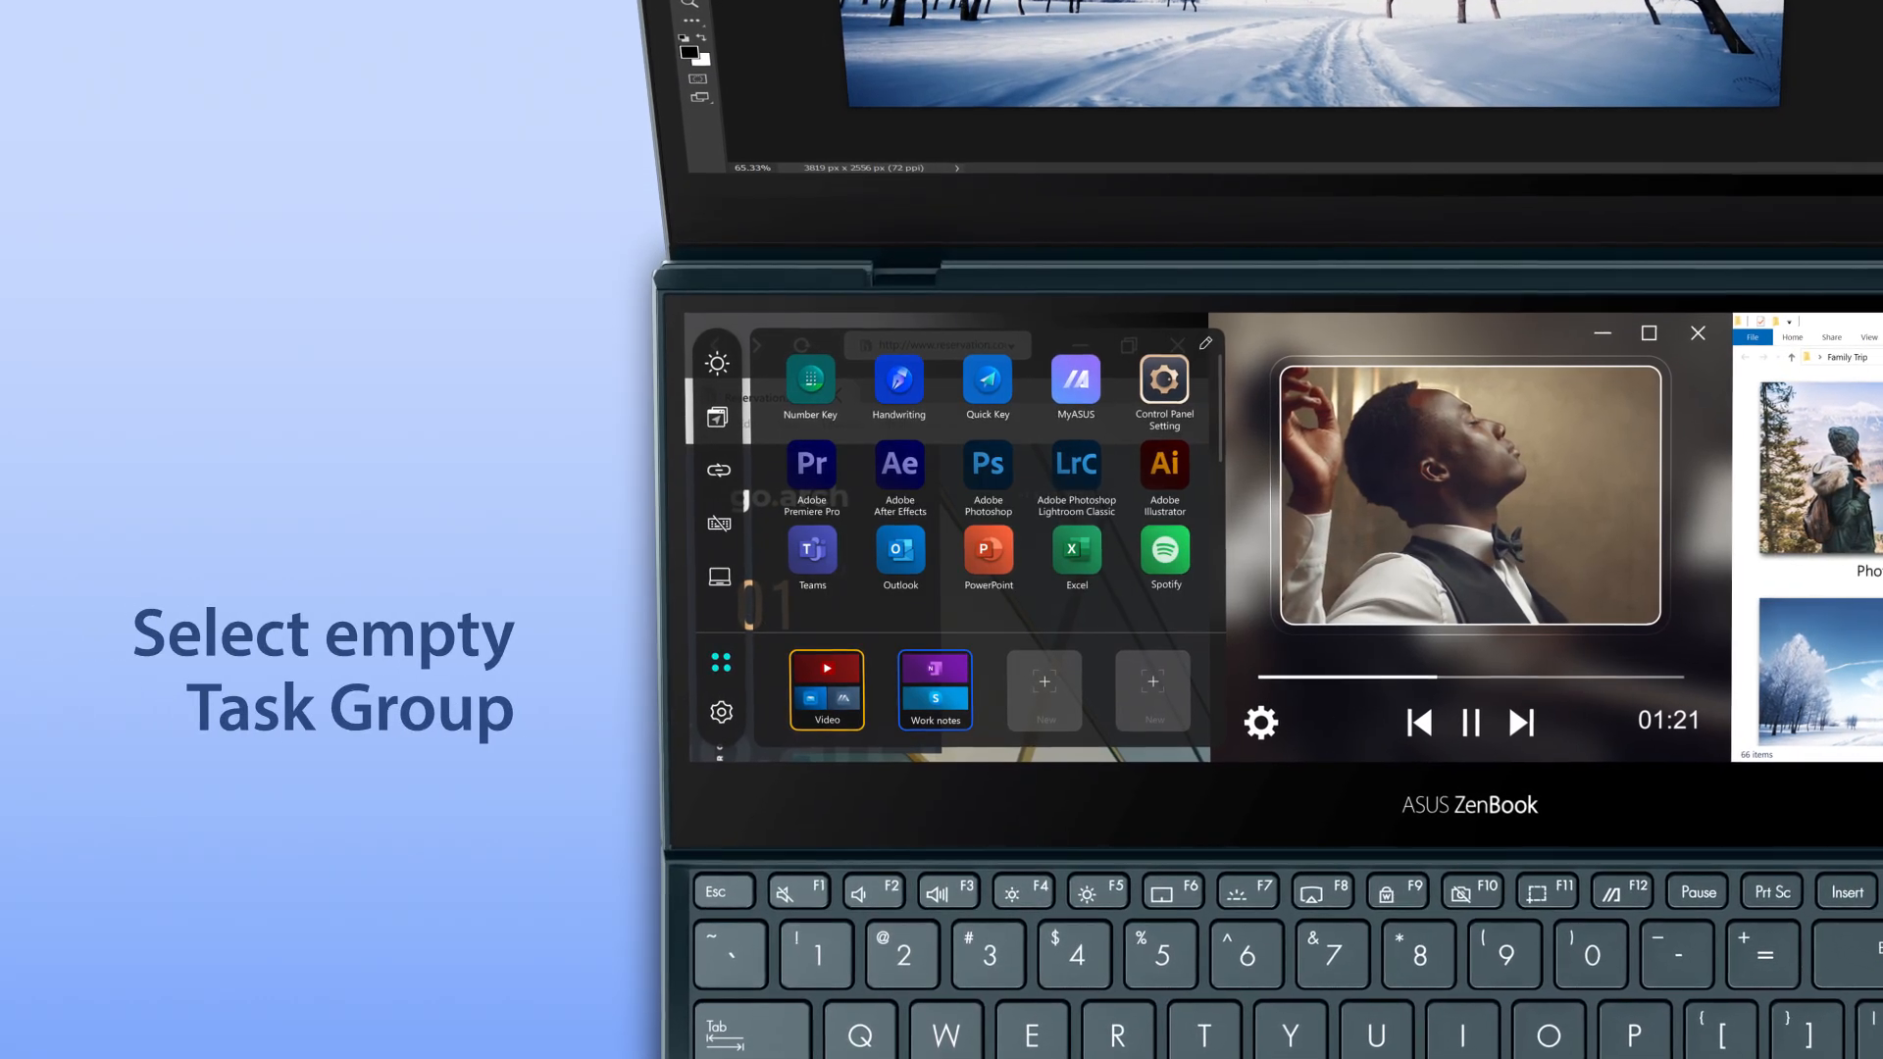
click(1043, 689)
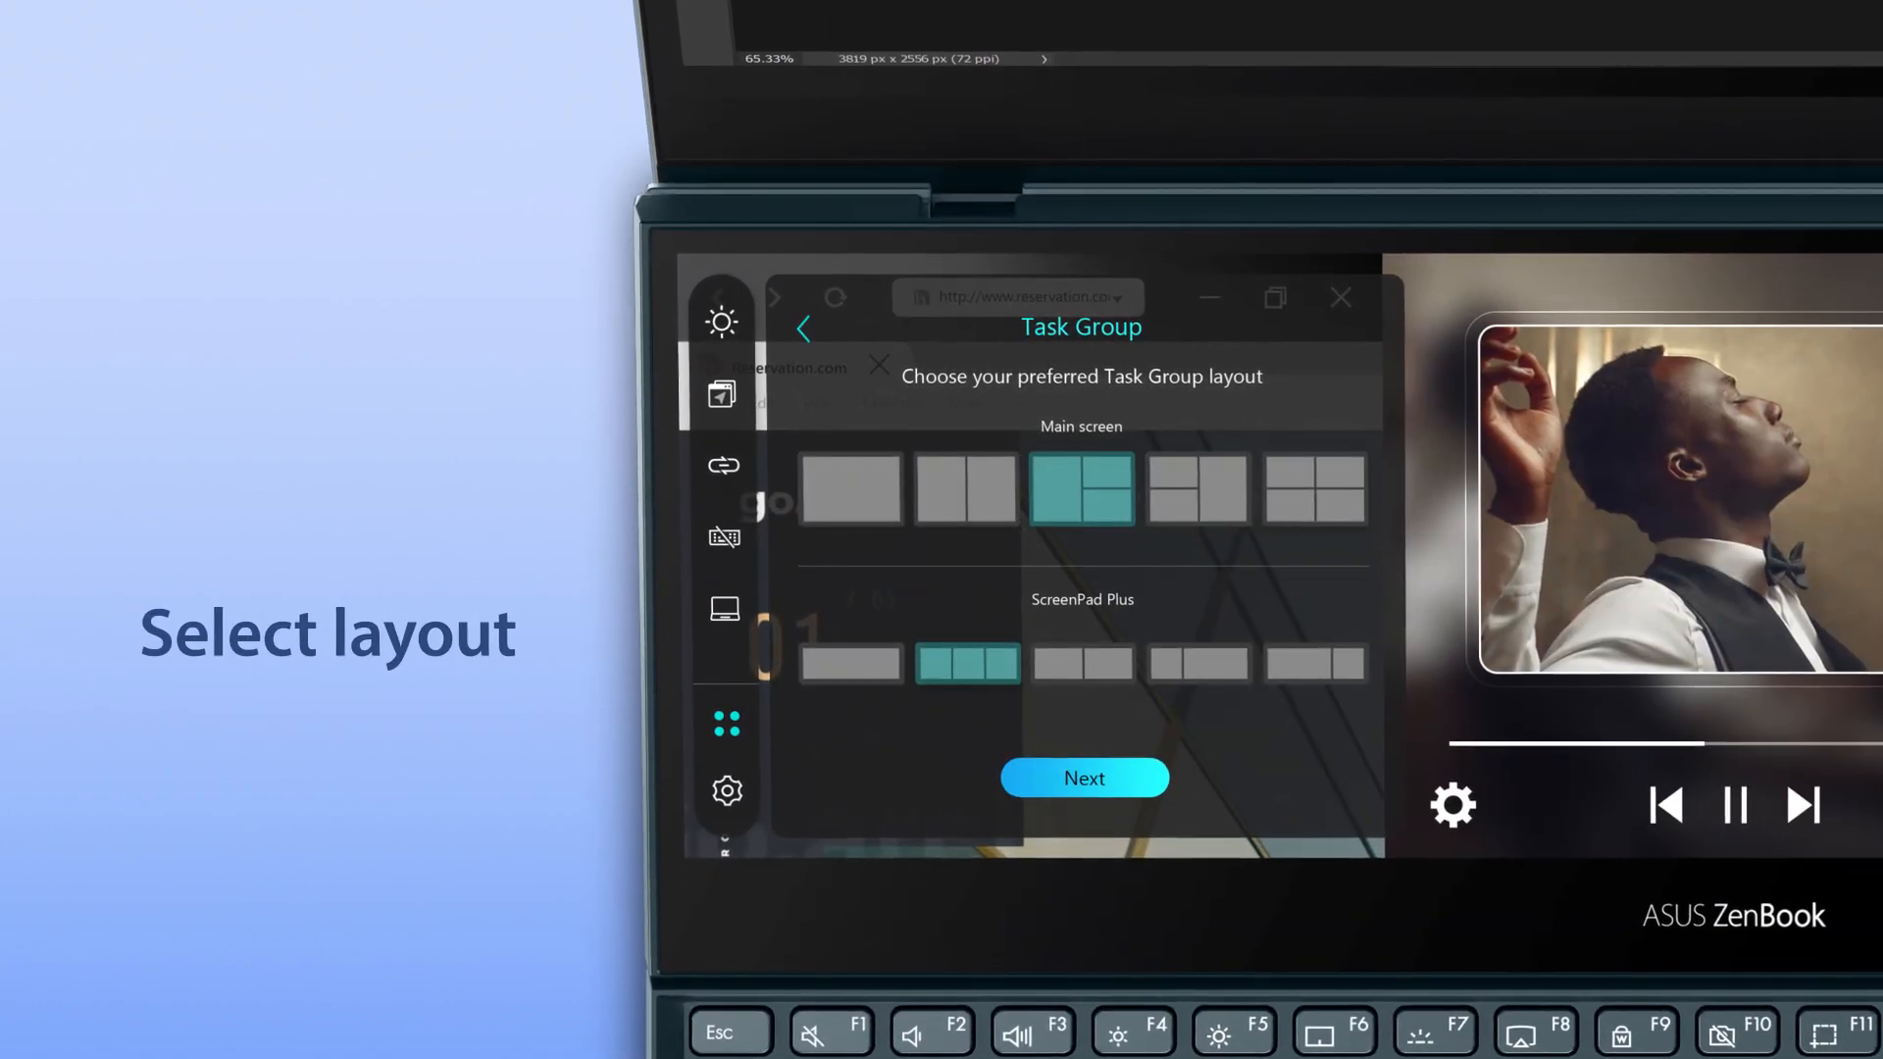
click(1083, 777)
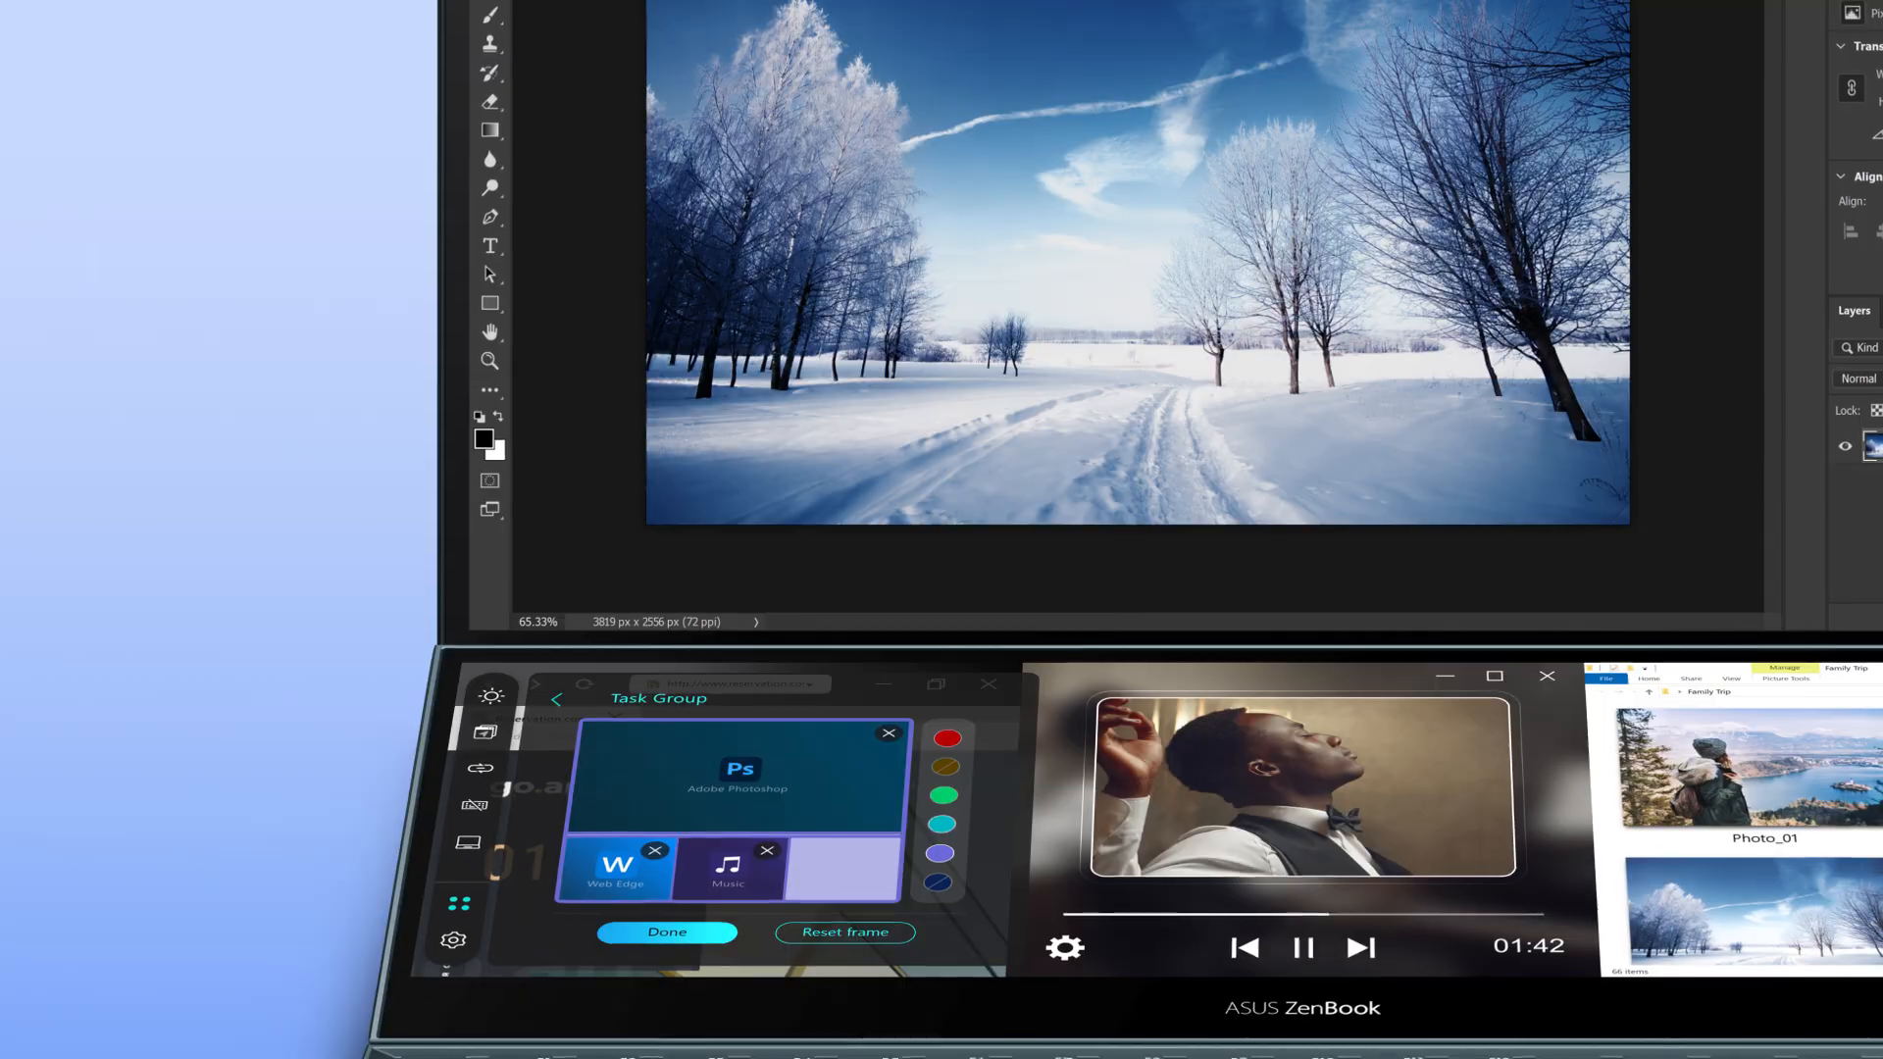
- Assign Mail to the last pane and save the group as '2D design' with the green colour
click(500, 612)
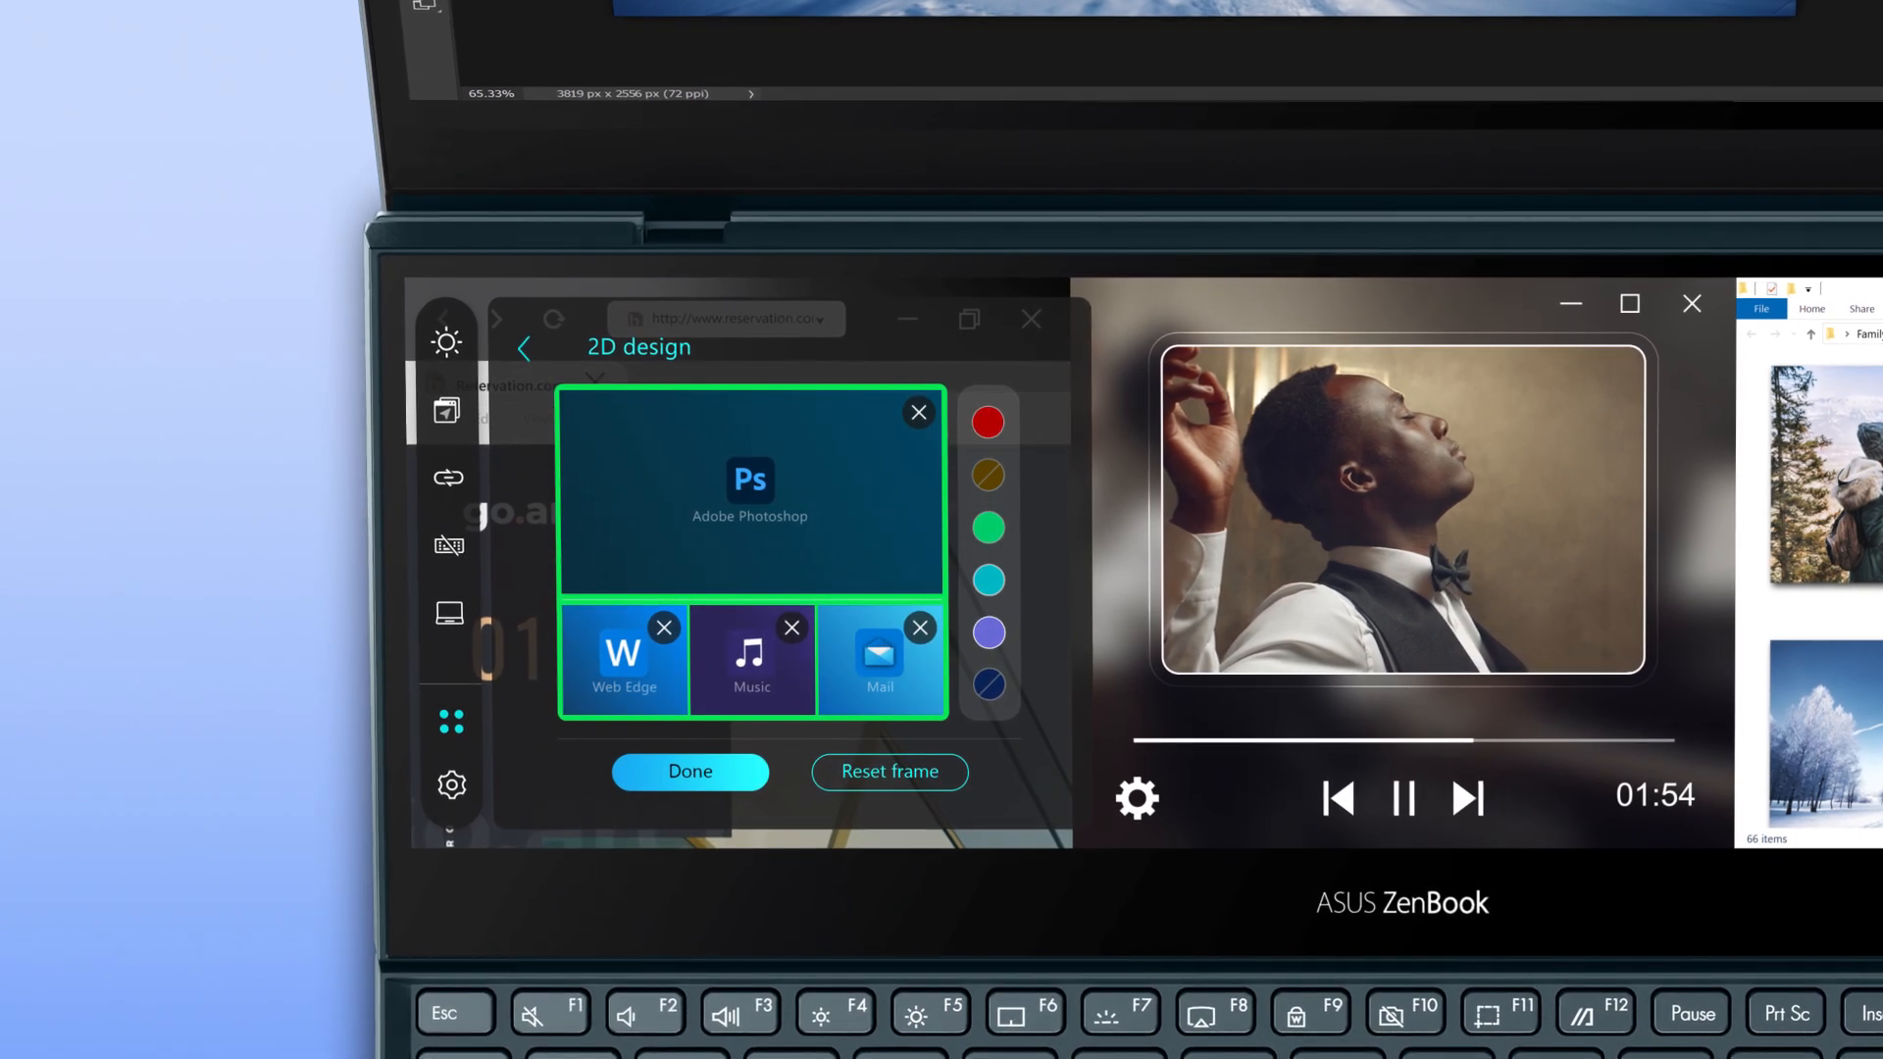
click(681, 778)
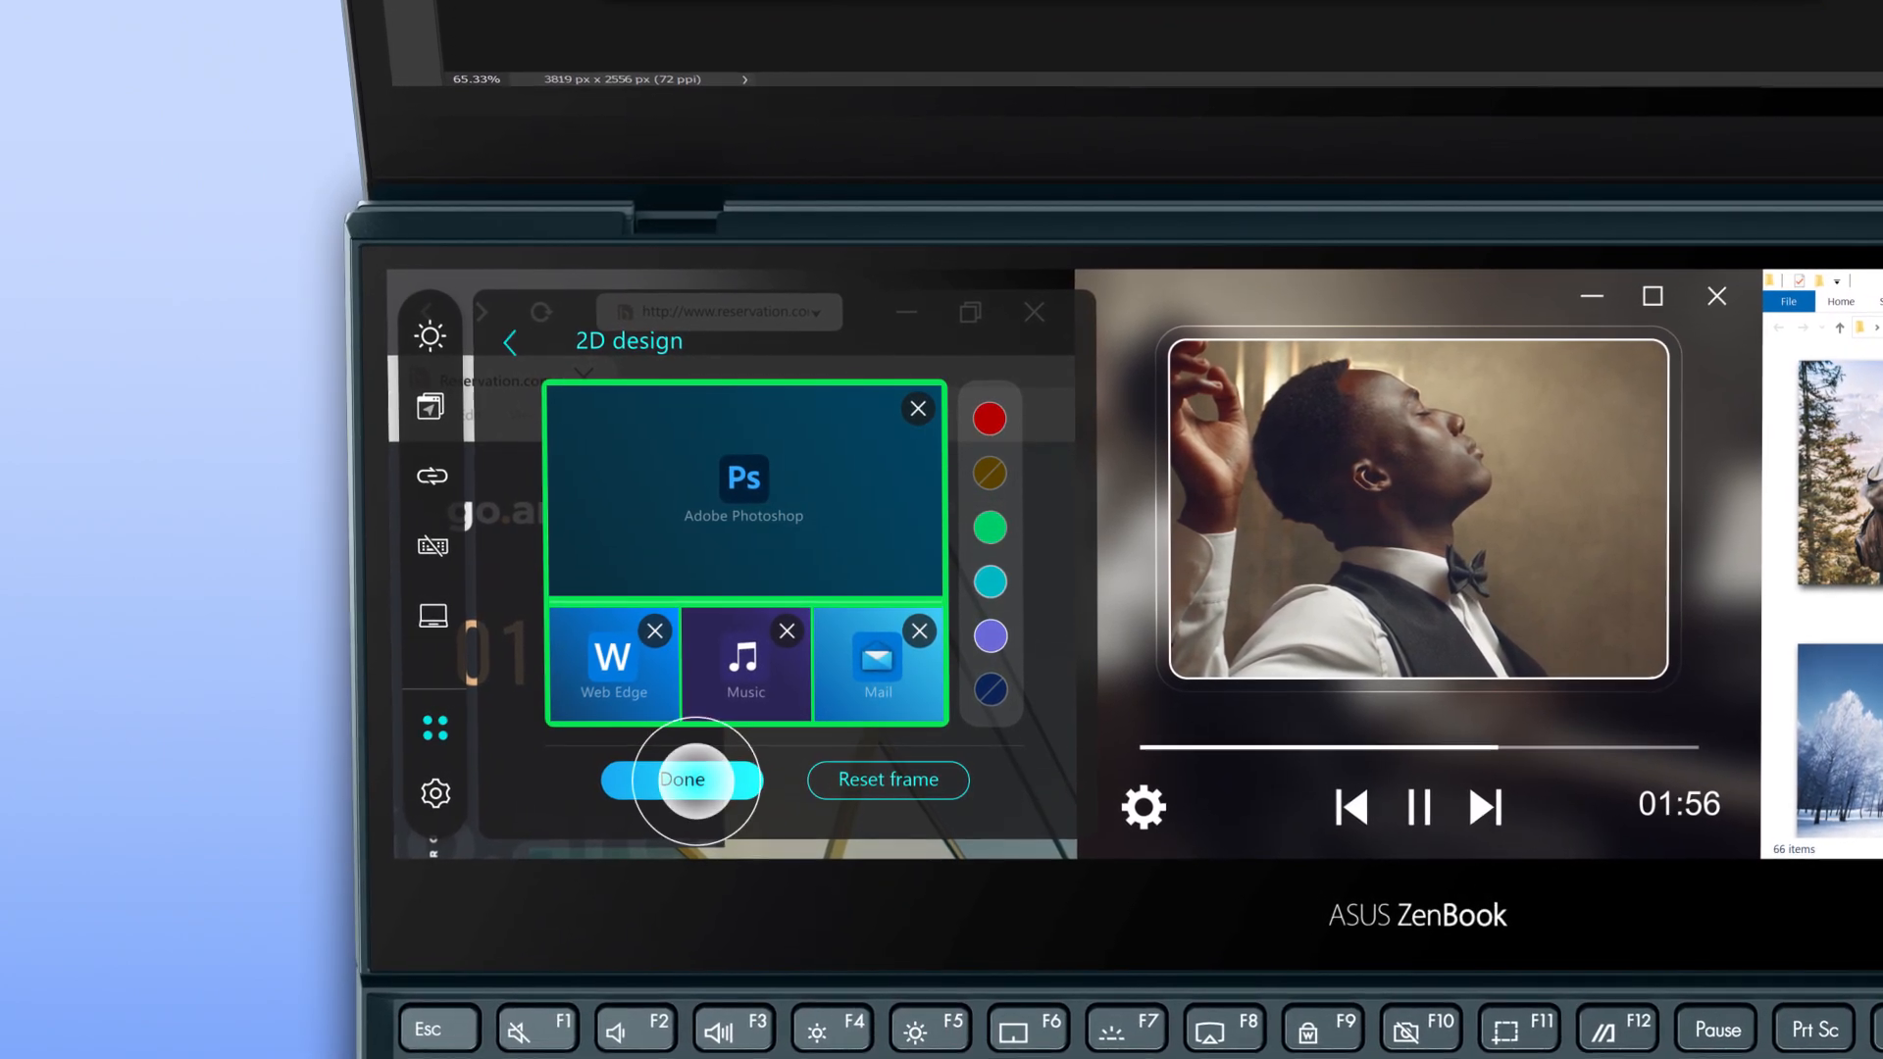
click(681, 779)
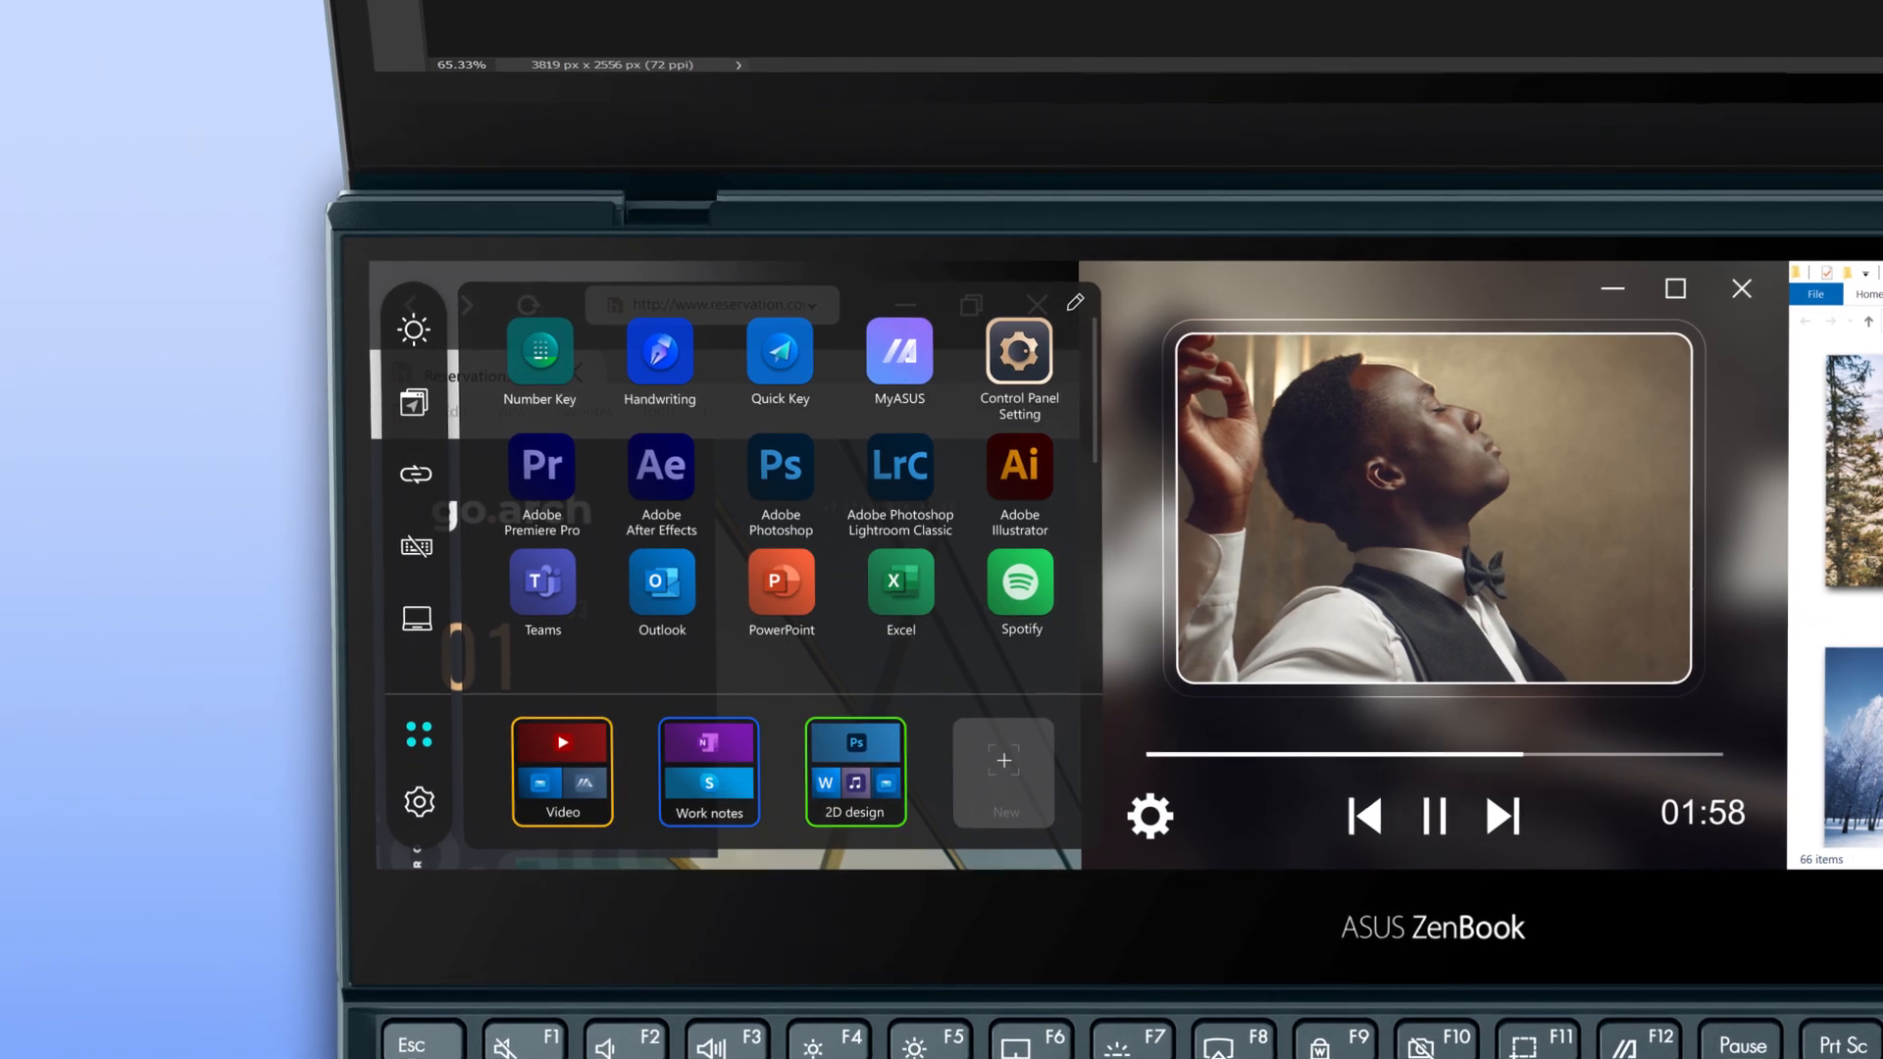